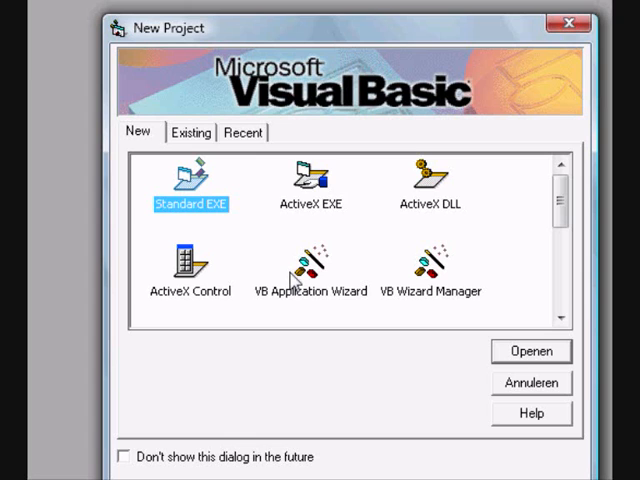
mouse_move(198, 181)
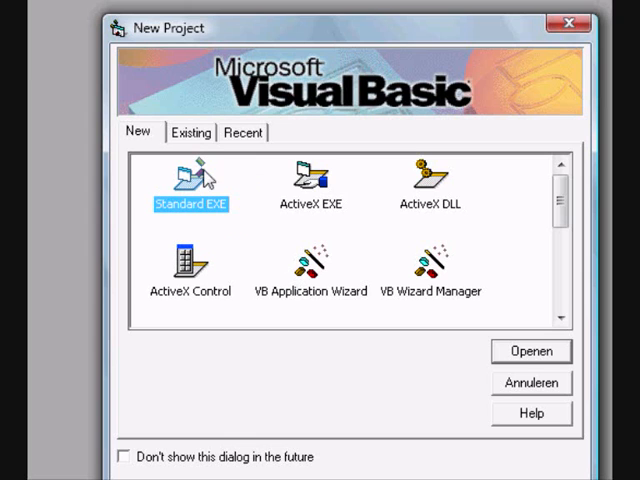
- Create a new Standard EXE project from the New Project dialog
double_click(190, 180)
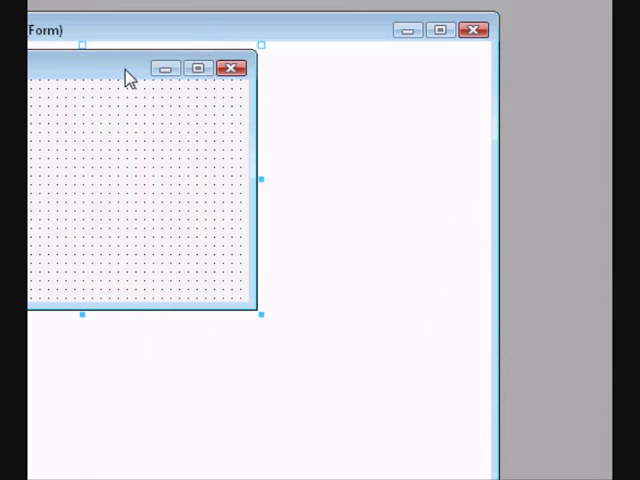
mouse_move(44, 119)
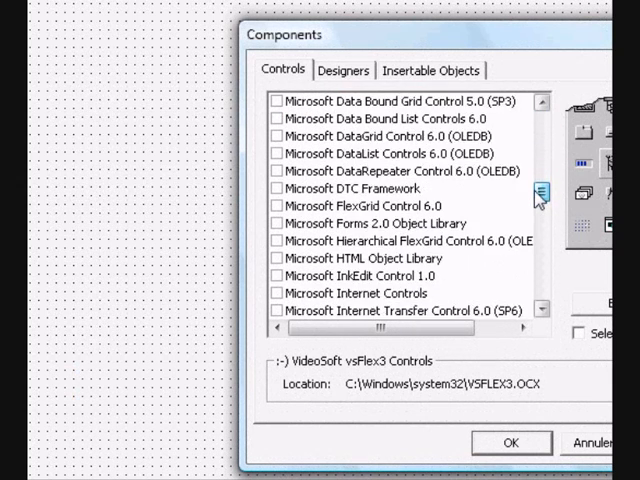
- Tick Microsoft Internet Controls in the Components list and confirm
left_click(277, 258)
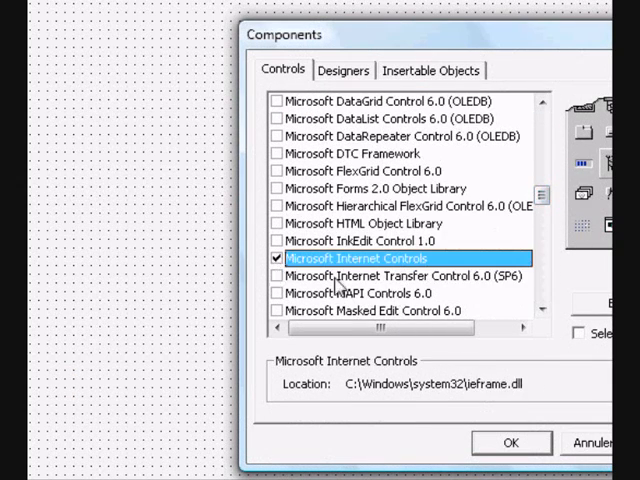
left_click(508, 441)
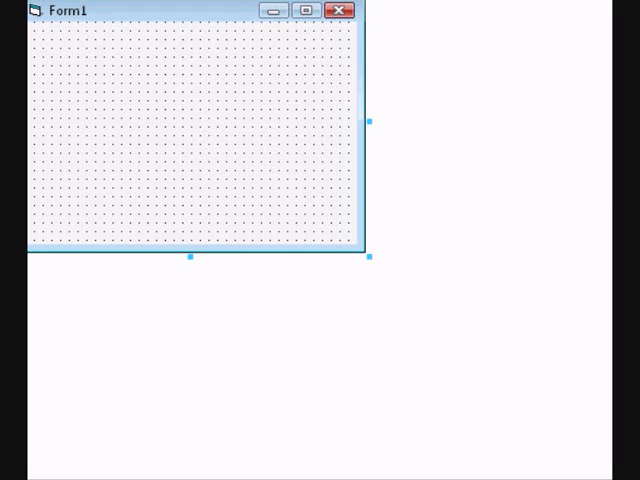
- Set the form's Caption property to 'Search for?'
type("Search for?")
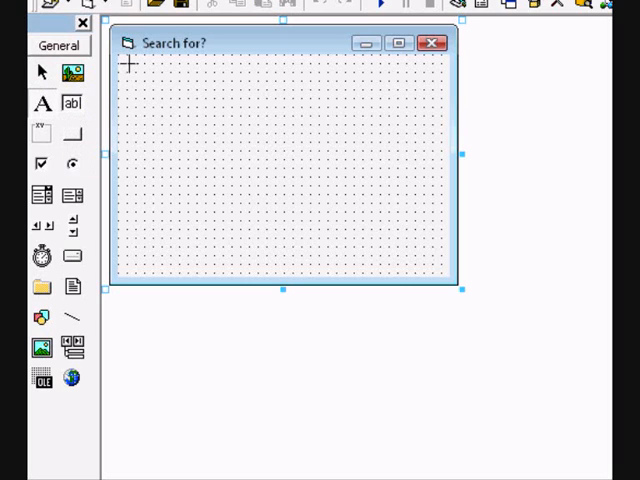
- Draw a 'What are you looking for?' label and narrow the text box beside it
left_click_drag(127, 70, 320, 97)
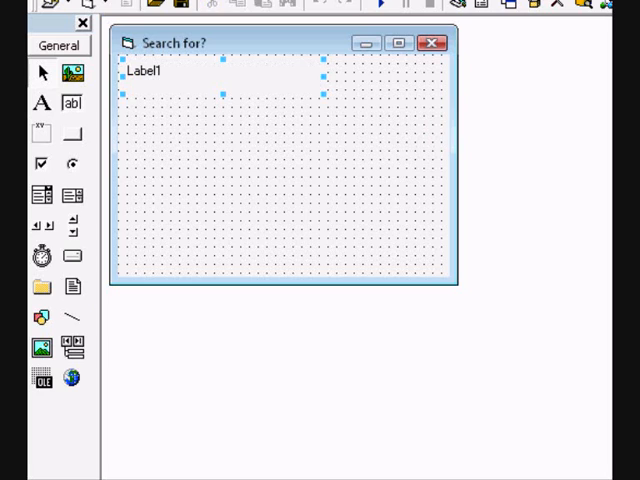
type("What are you")
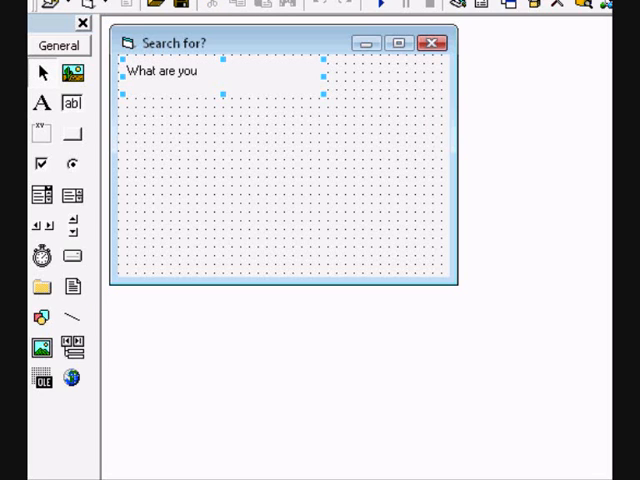
type("looking")
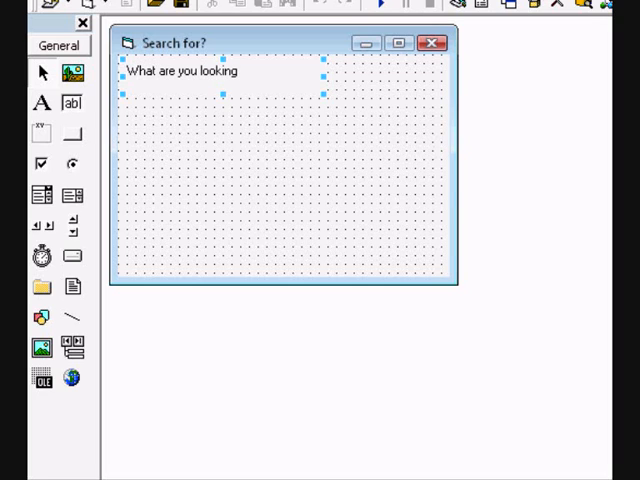
type("for?")
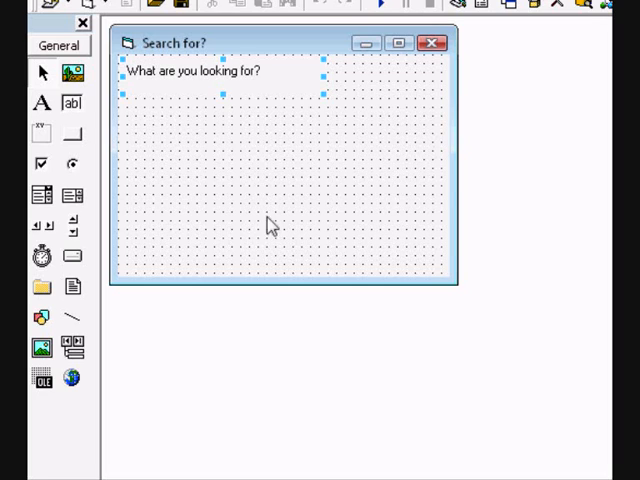
left_click(73, 103)
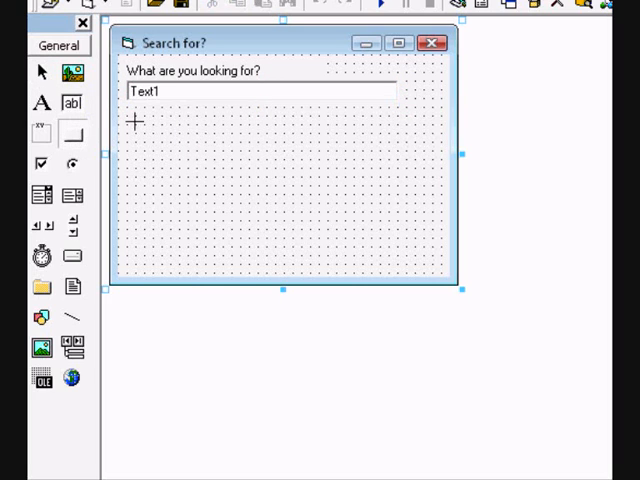
mouse_move(293, 105)
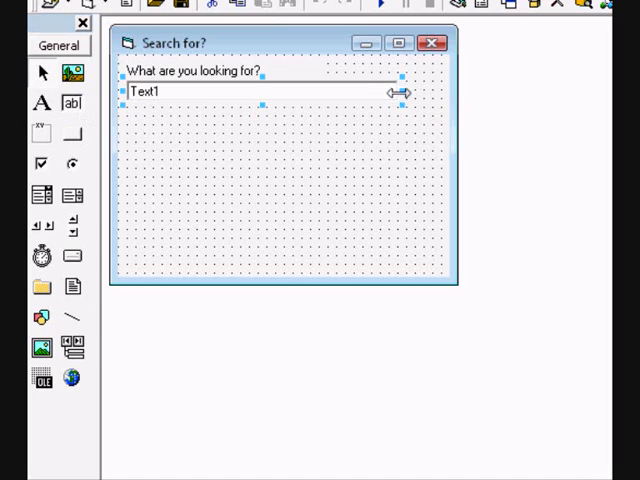
left_click_drag(397, 92, 320, 92)
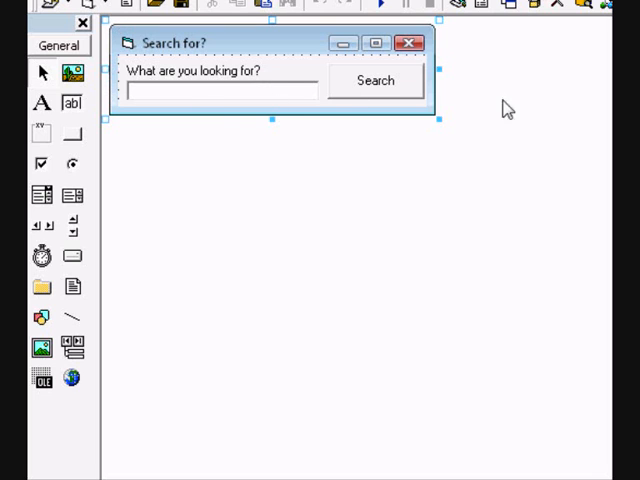
mouse_move(414, 98)
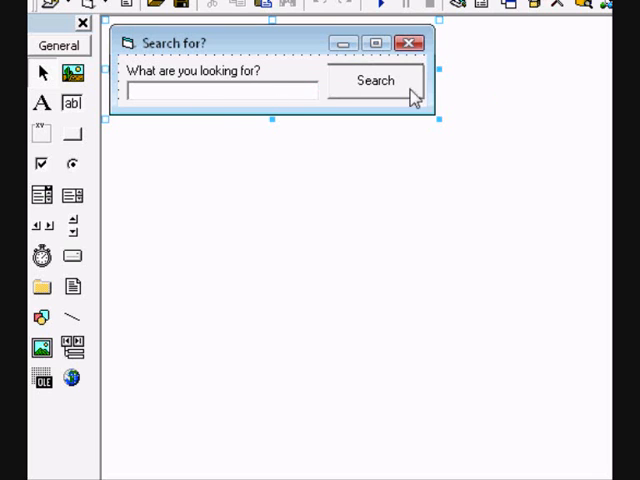
- Open the Search button's Click procedure and start typing 'Form2'
double_click(380, 80)
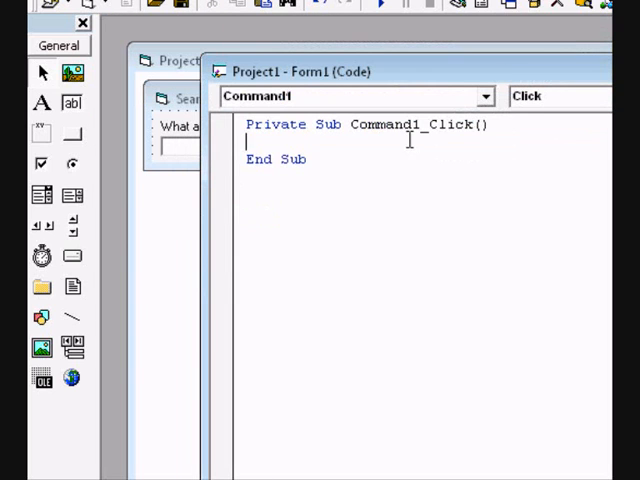
type("For")
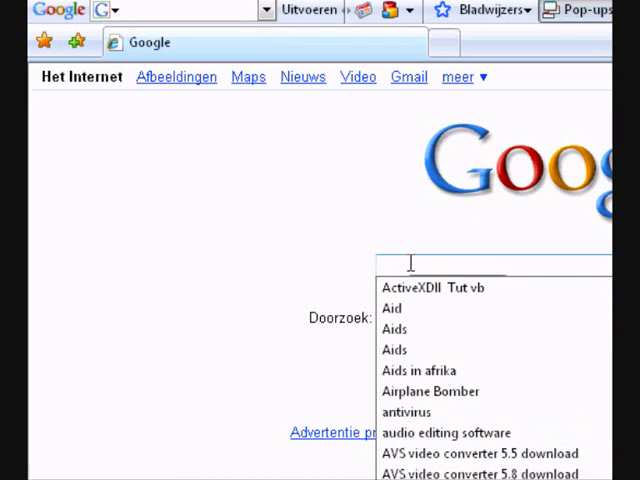
mouse_move(515, 403)
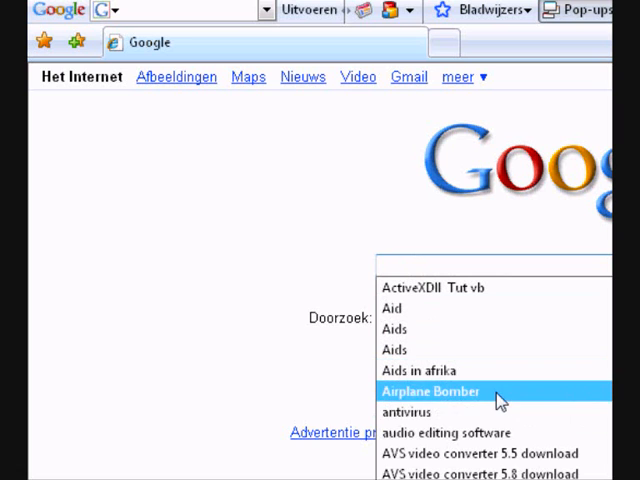
- Fill the Google search box with 'antivirus' from earlier searches
left_click(409, 412)
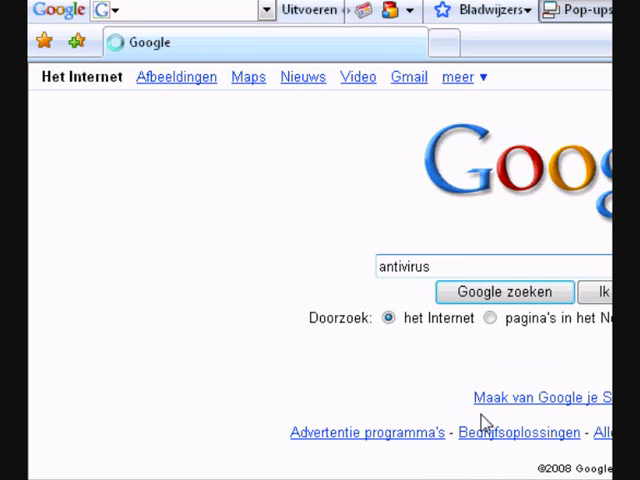
left_click(504, 291)
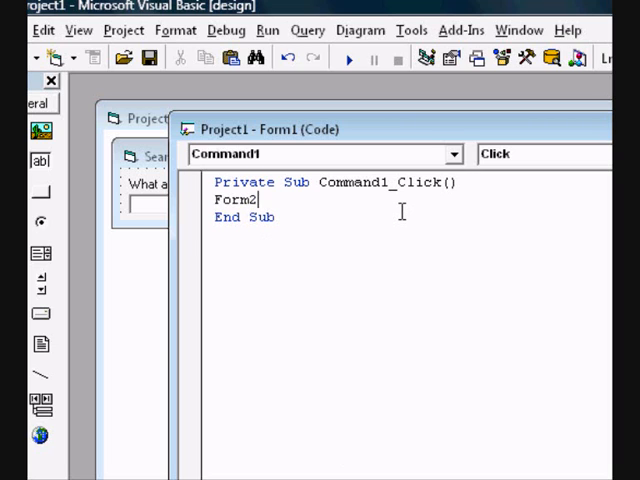
- Write Form2.WebBrowser1.Navigate with the Google search URL joined to Text1.Text
type(".")
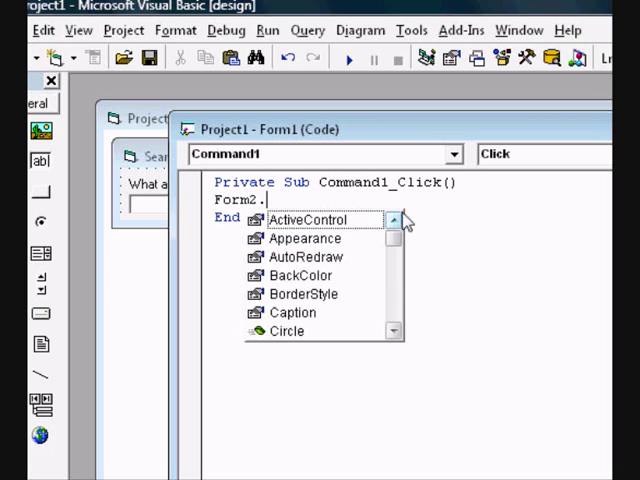
type("WebBrowser1")
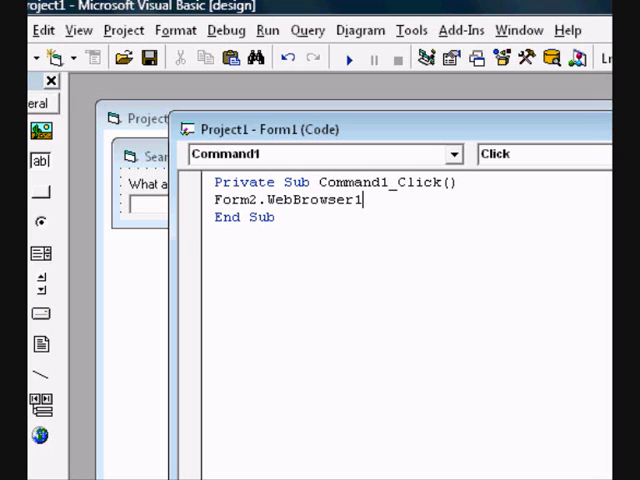
type(".")
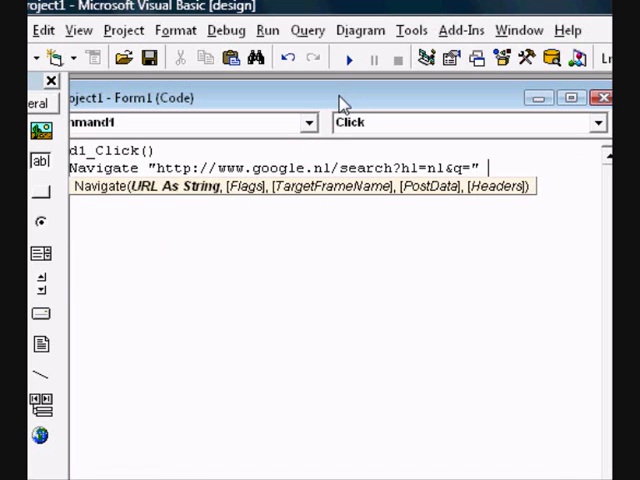
type("&")
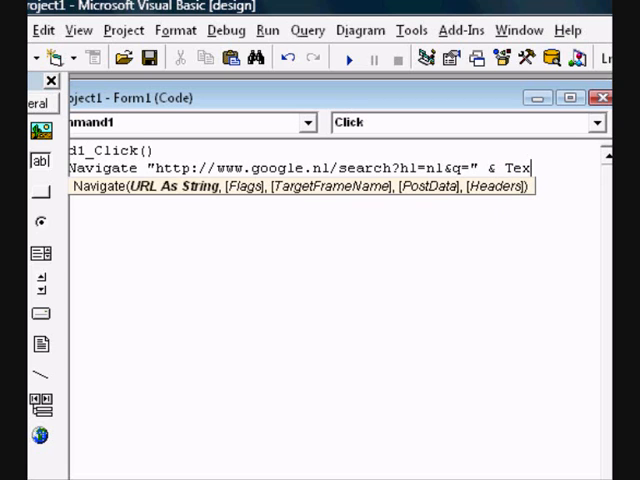
type("1.Text")
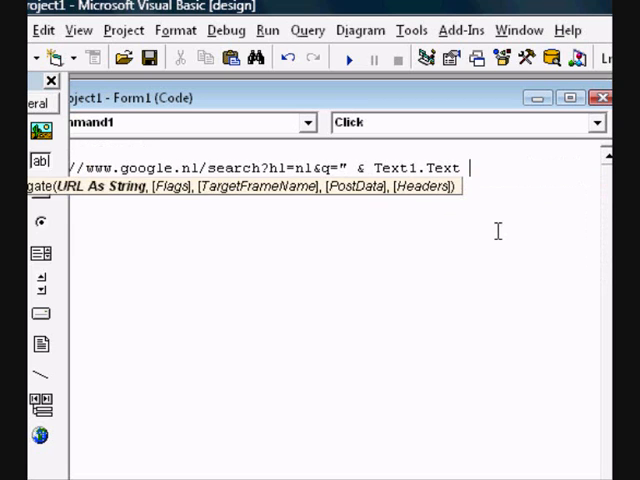
type("&meta=")
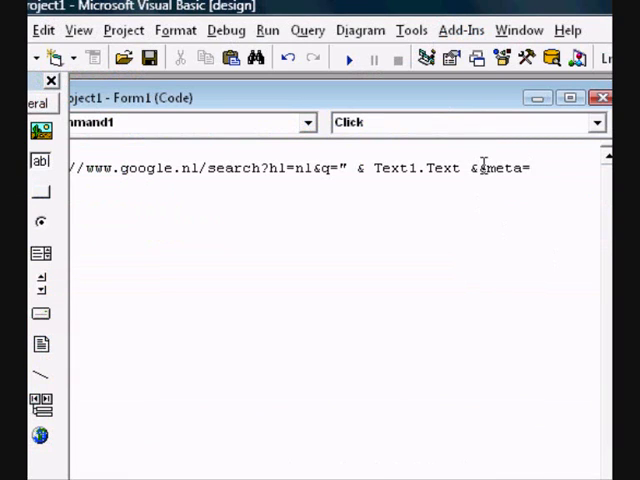
type("\"")
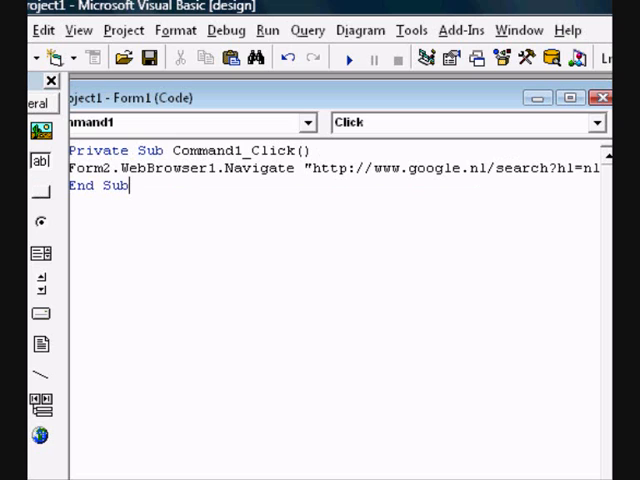
mouse_move(147, 290)
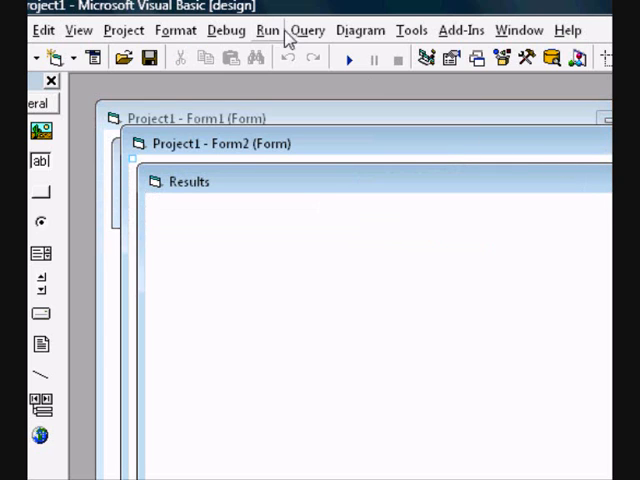
- Run the project, type 'youtube' into the text box and search
left_click(347, 59)
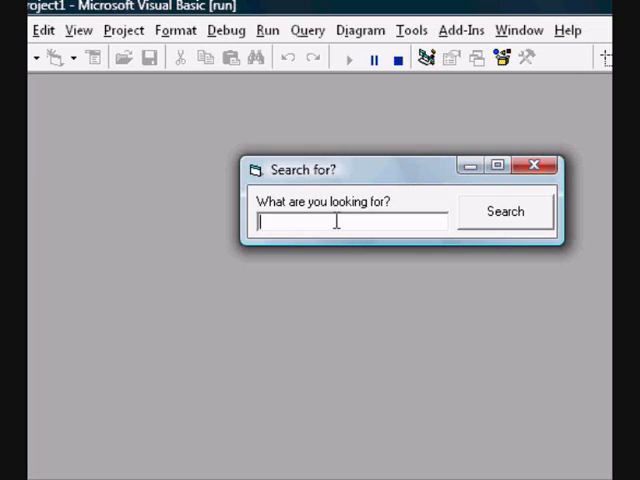
type("yoy")
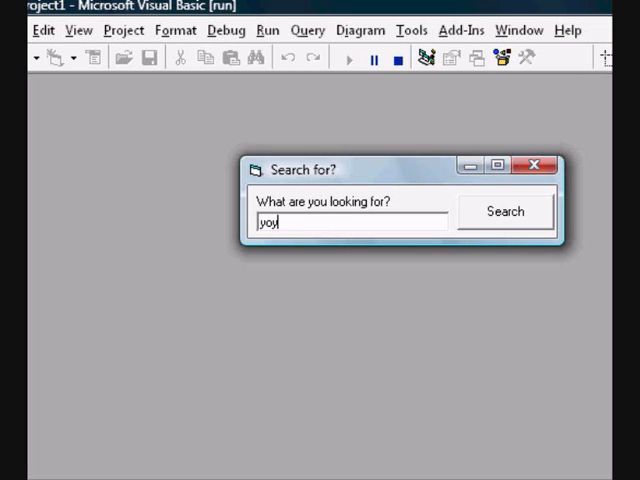
type("utbu")
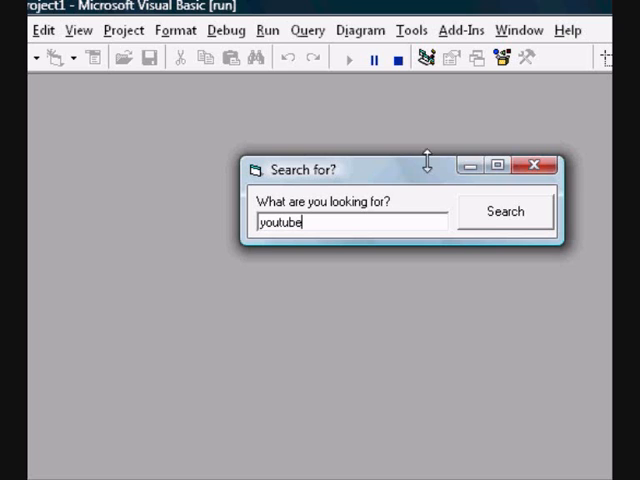
left_click(505, 210)
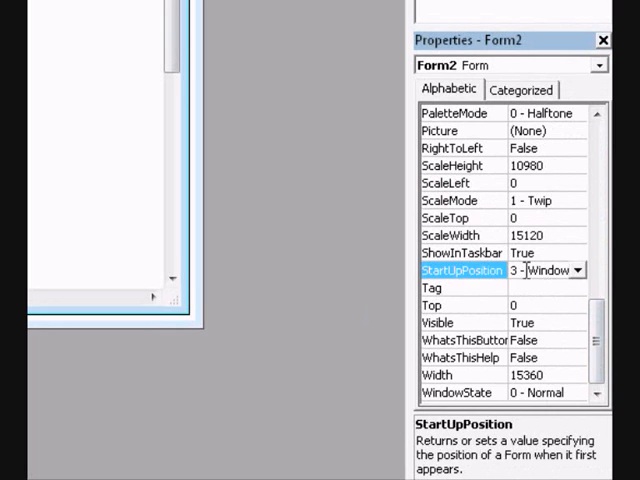
- Set Form2's WindowState to 2 - Maximized and change Form1's StartUpPosition
left_click(583, 271)
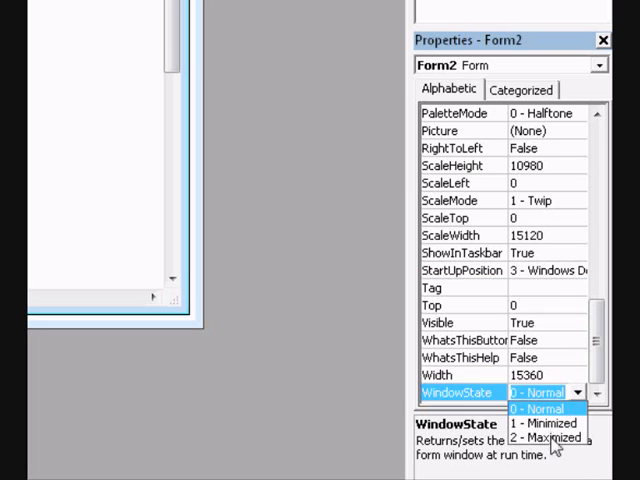
left_click(542, 438)
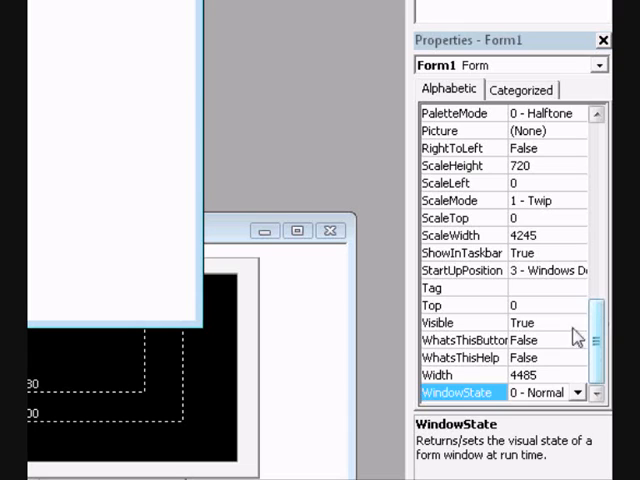
left_click(462, 270)
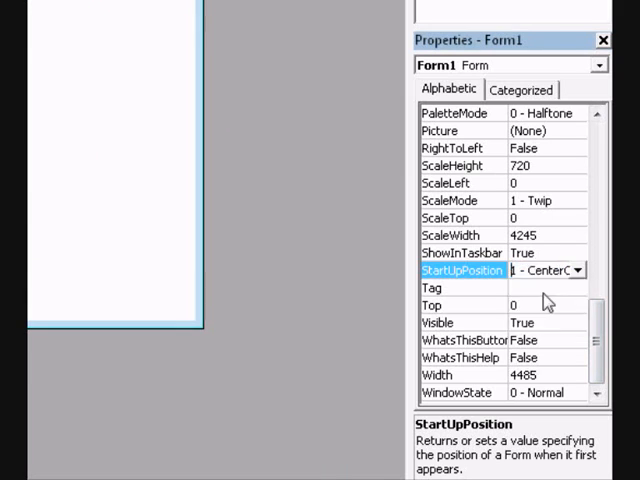
mouse_move(409, 235)
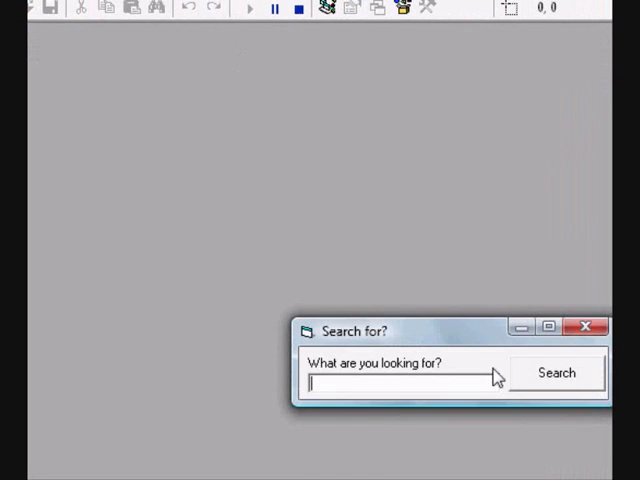
- Enter 'jnbjabnk' in the running search form and submit the search
type("jnbja")
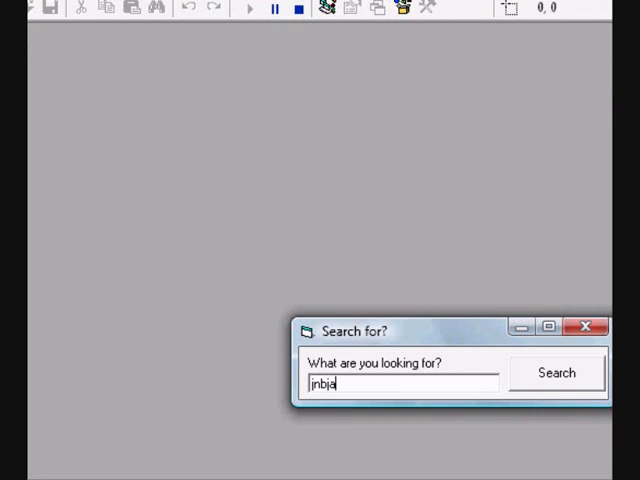
type("bn")
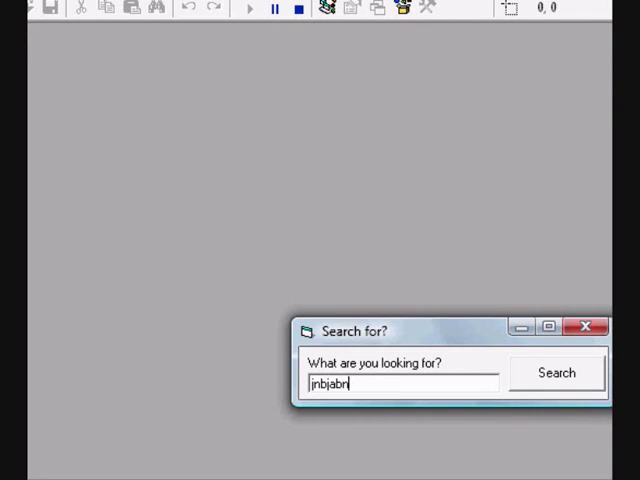
left_click(556, 372)
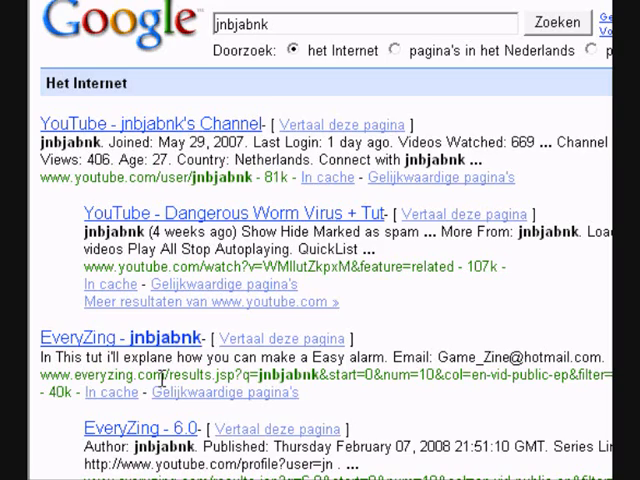
scroll("down", 3)
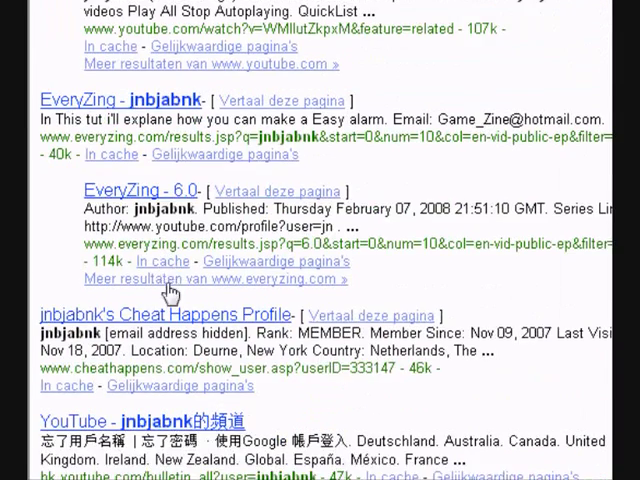